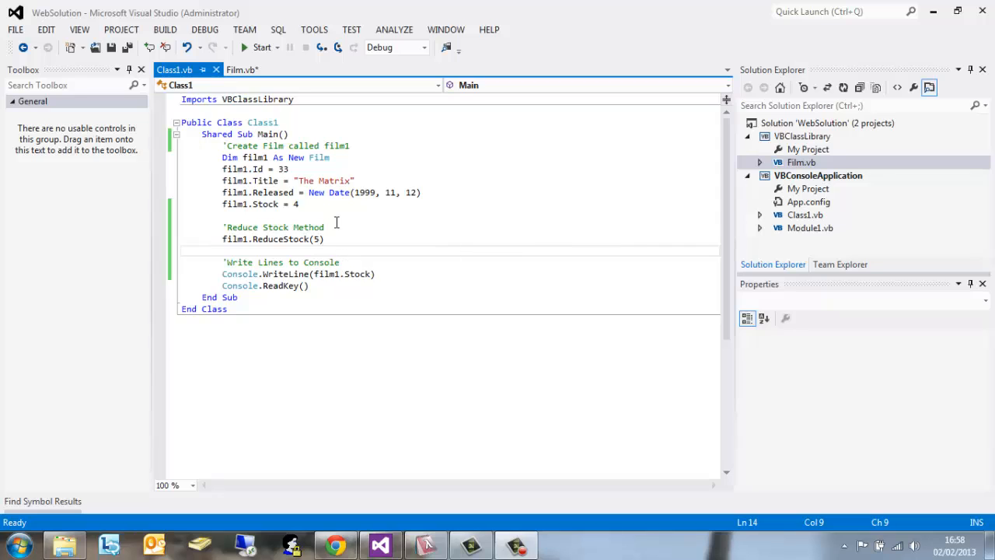
Run the console app to check it prints a film stock value of 4.
left_click(242, 70)
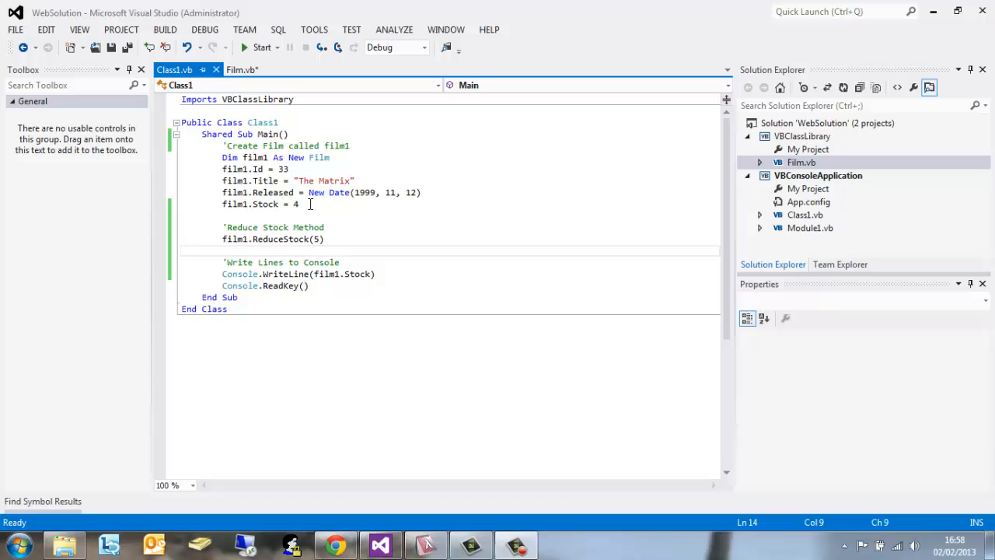
mouse_move(259, 170)
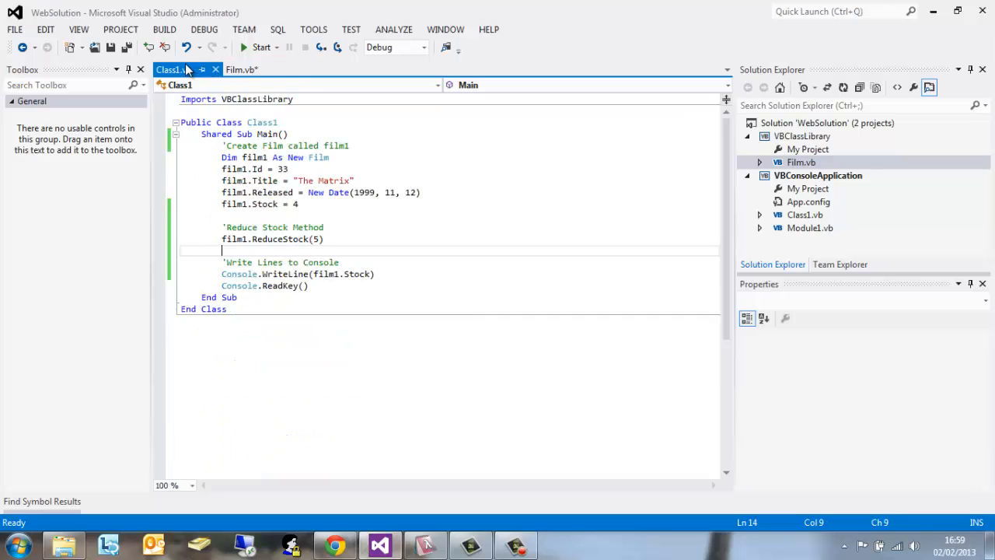
mouse_move(314, 241)
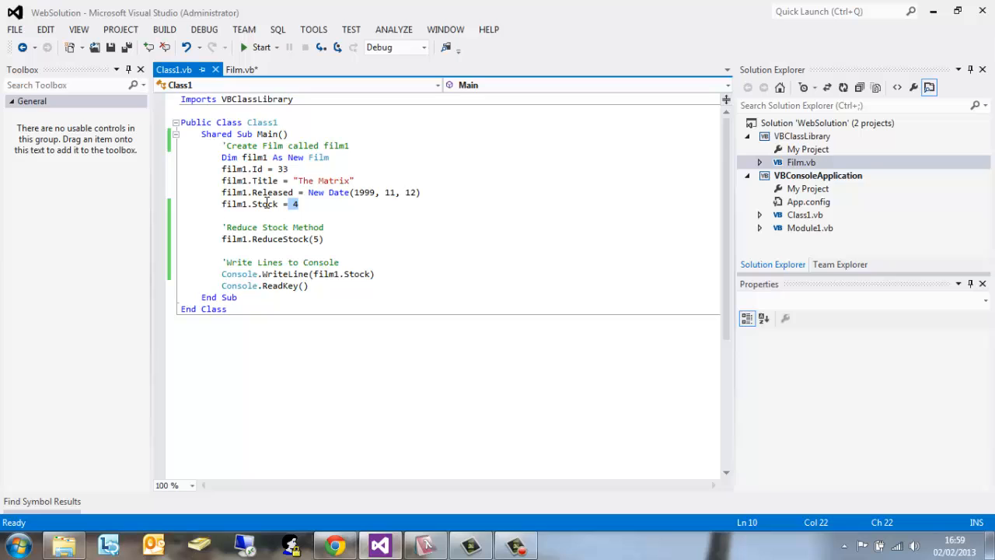
mouse_move(316, 239)
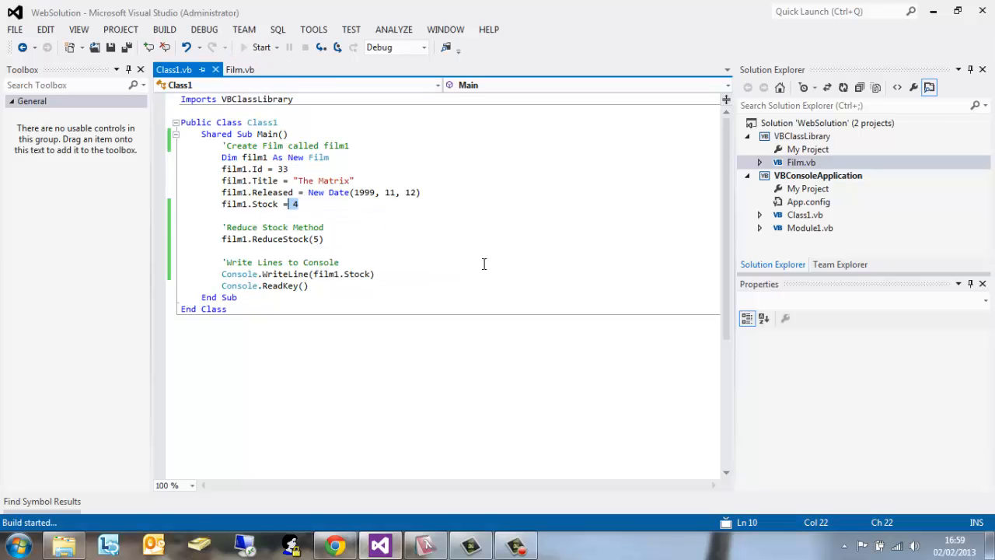
left_click(261, 48)
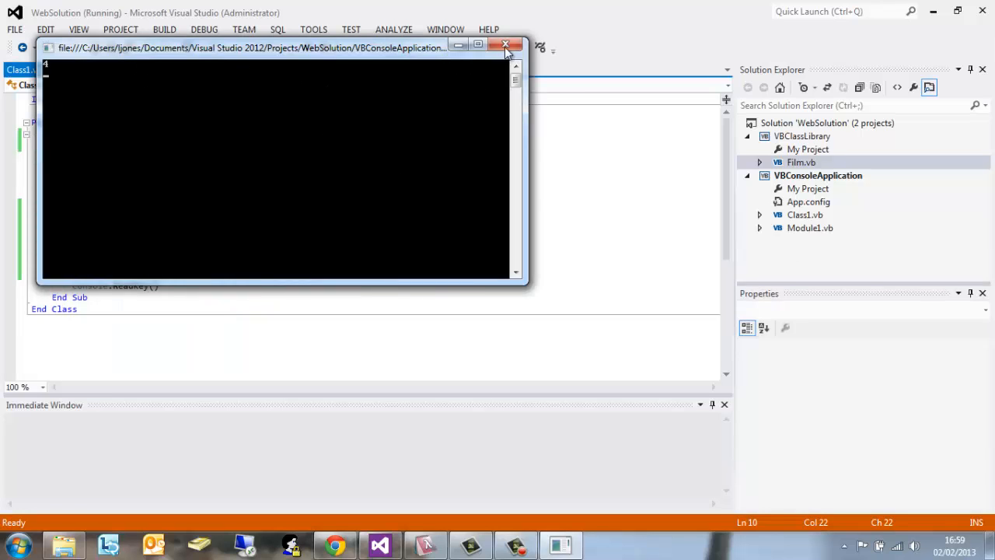
Close the console and declare 'Private _genre As Genre' among the Film class fields.
left_click(505, 44)
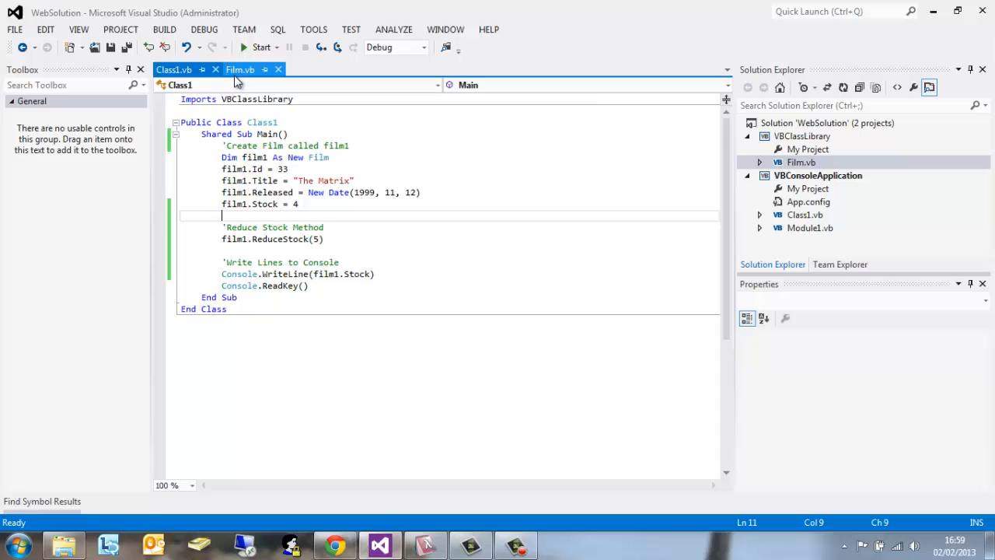
mouse_move(240, 70)
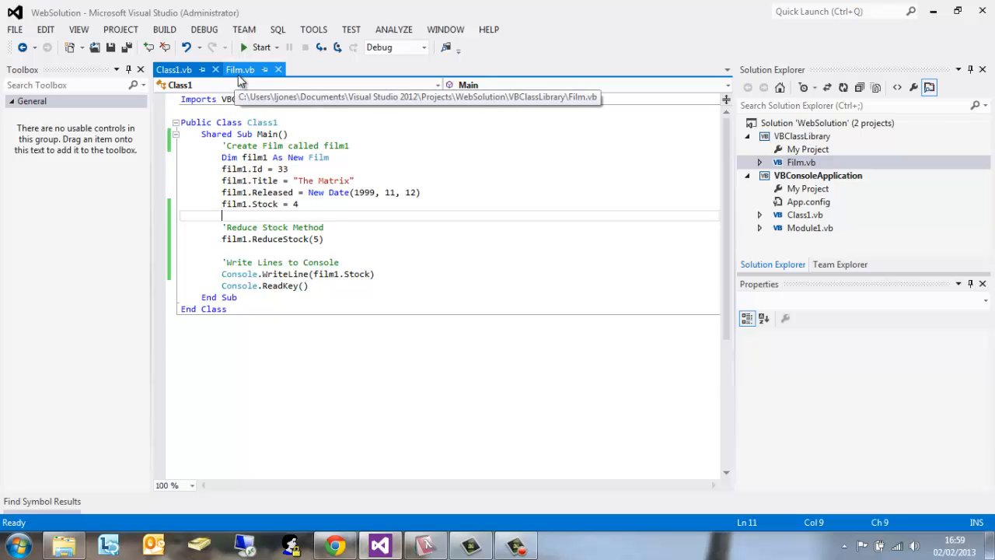
left_click(240, 69)
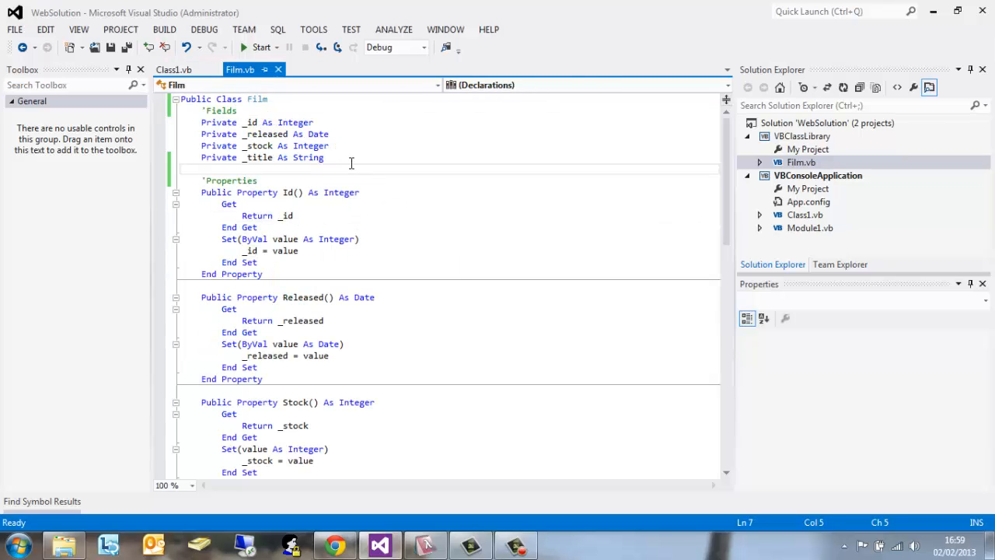
type("Private")
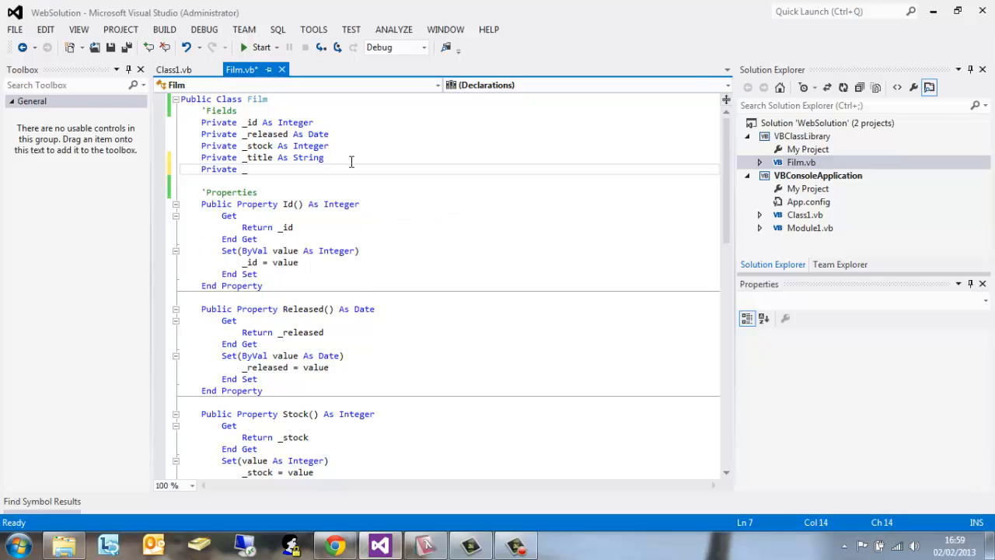
type("_genre As Genre")
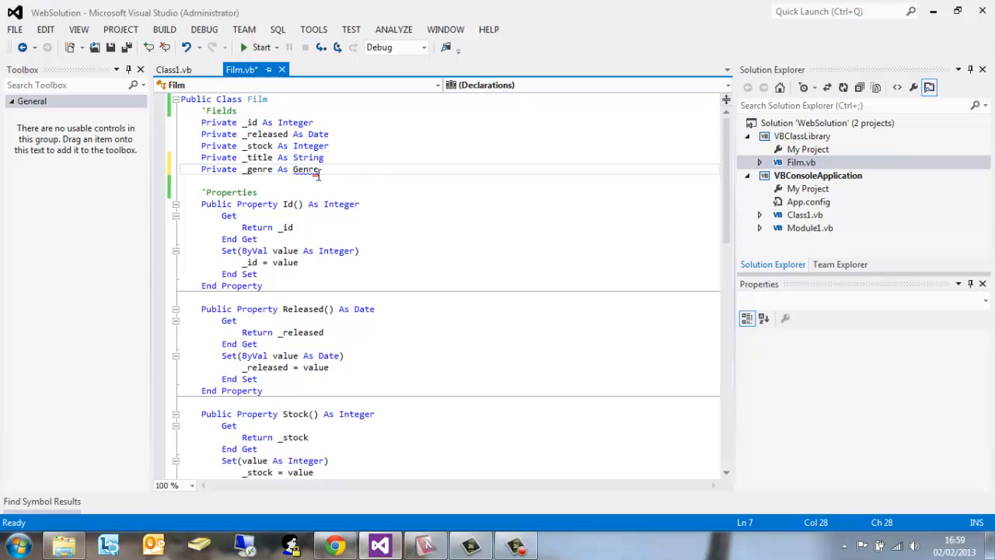
Generate a new type Genre from the error fix: Public access, Enum kind, VBClassLibrary project.
left_click(321, 181)
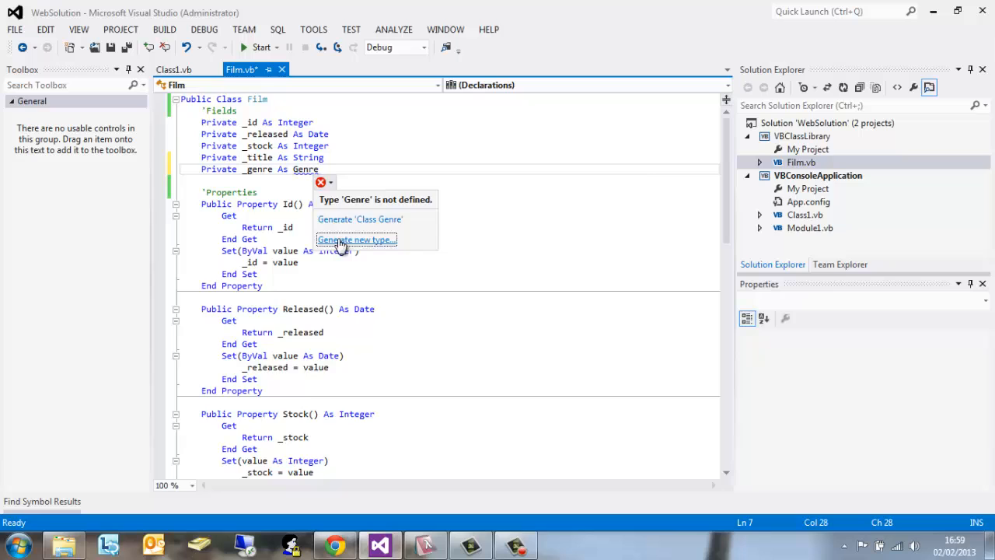
left_click(355, 239)
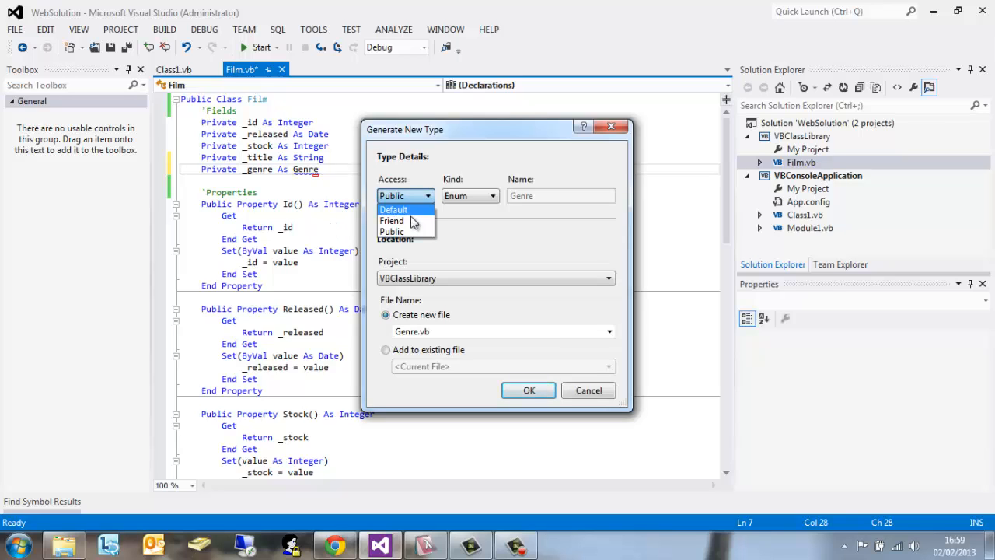
left_click(467, 195)
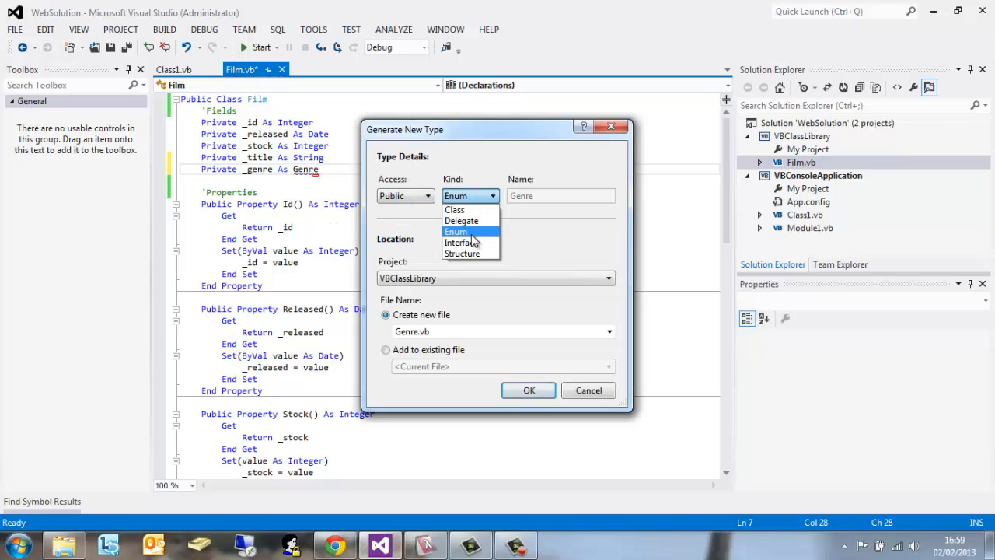
left_click(456, 230)
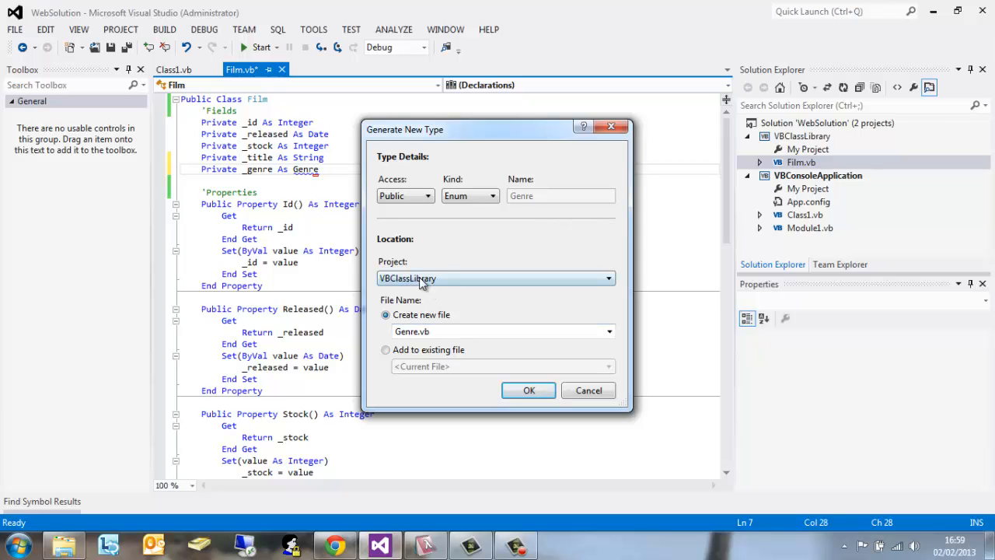
left_click(529, 391)
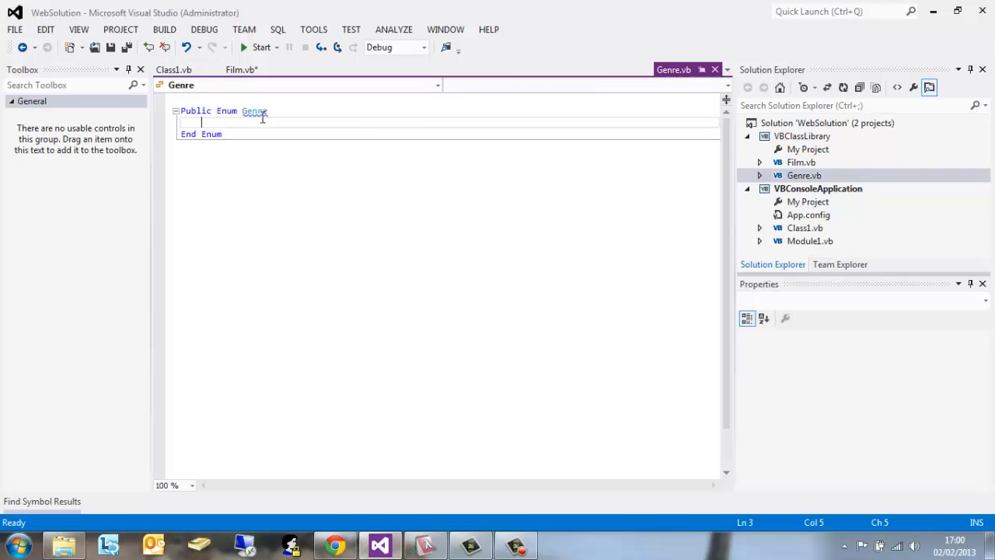
Check Class1.vb and Film.vb to confirm _genre now resolves to the Genre enum.
left_click(173, 69)
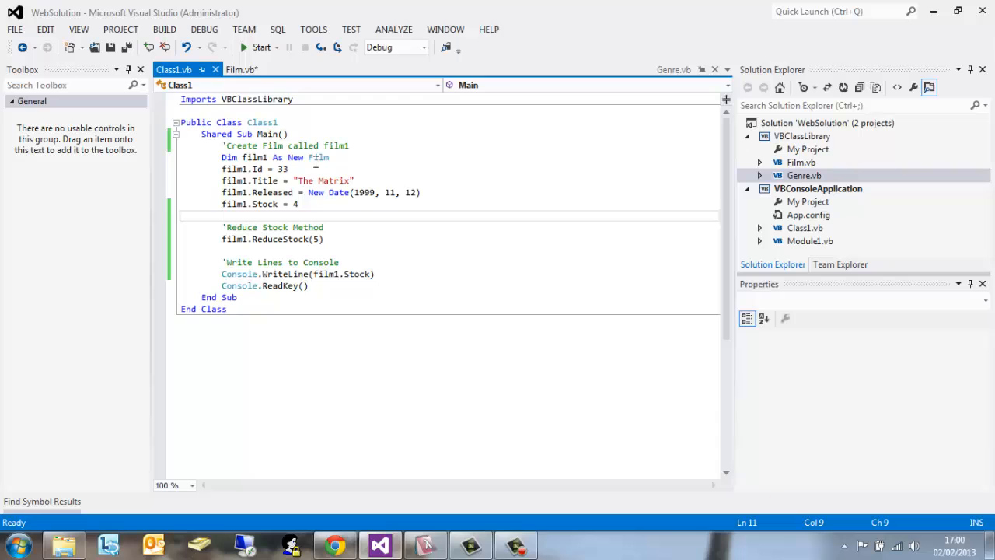
left_click(240, 69)
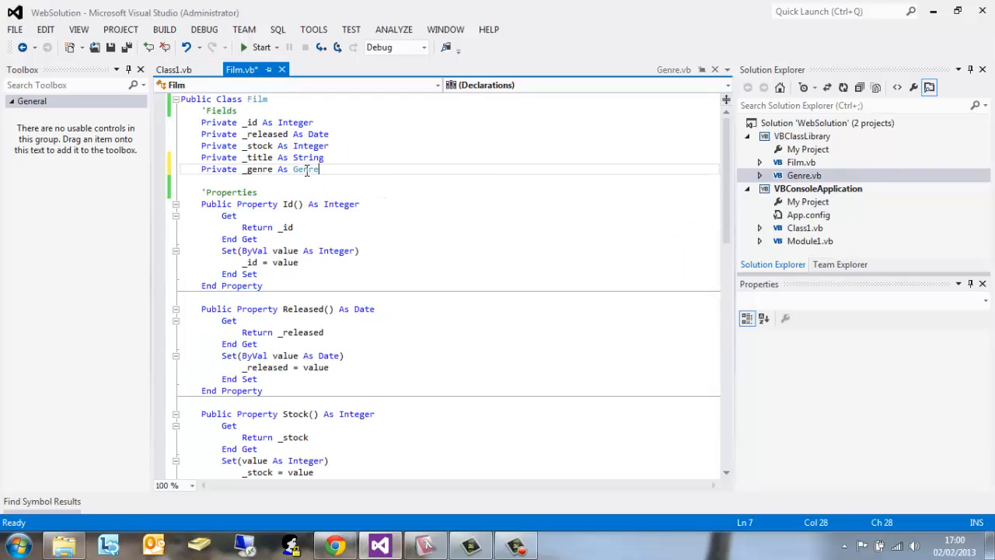
left_click(367, 182)
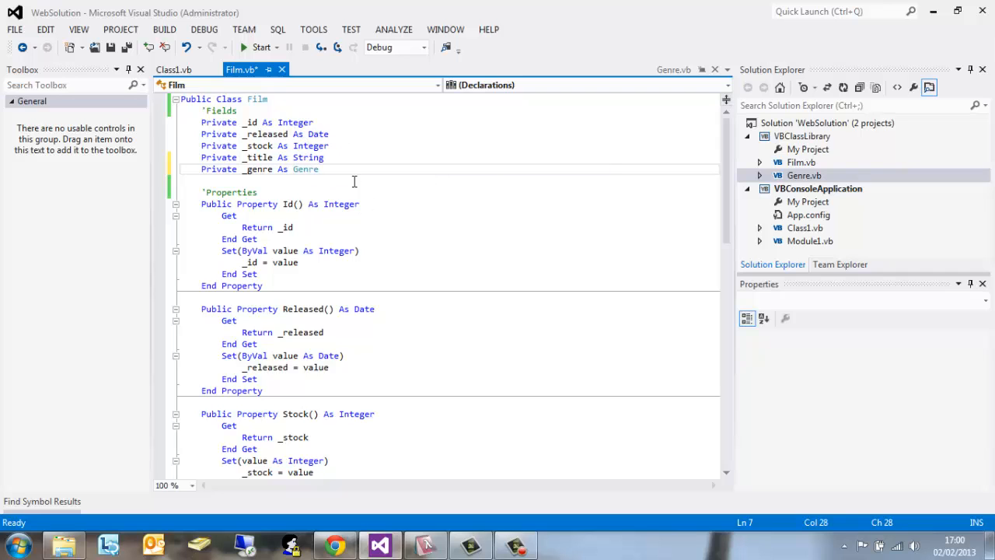
mouse_move(365, 128)
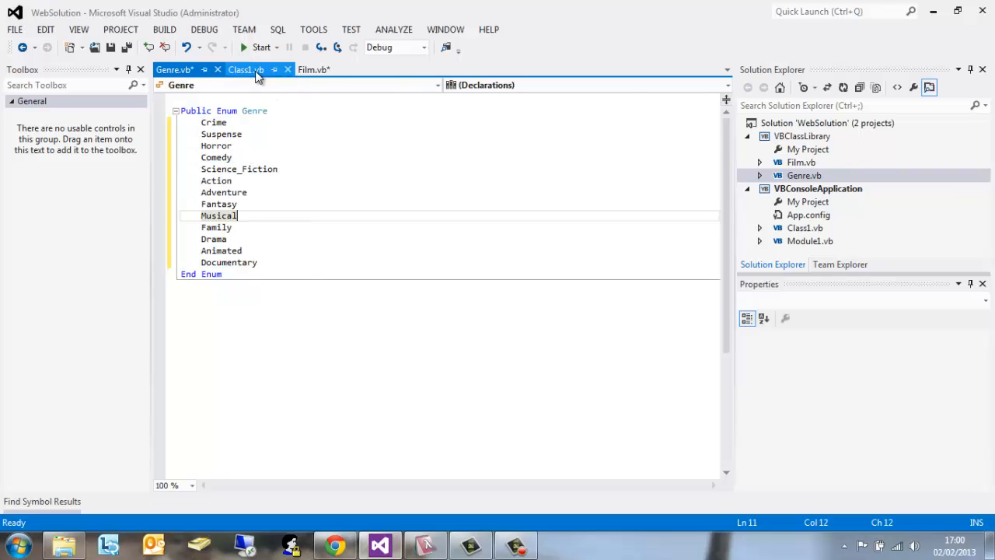
Fill the Genre enum with thirteen genres, Crime through Documentary, then return to Class1.vb.
left_click(245, 69)
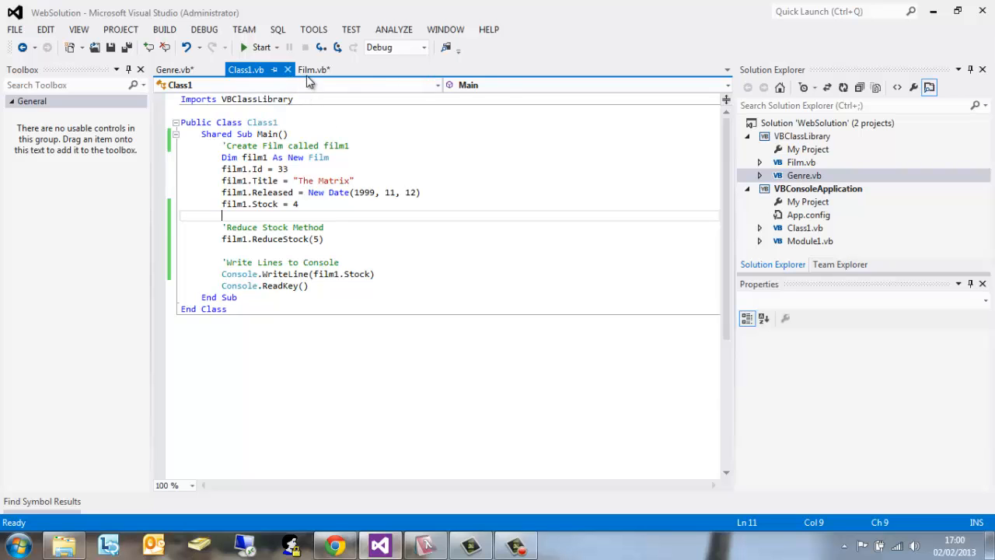
Add 'Public Property Genre() As Genre' to Film, with Get returning _genre and Set using _genre.
left_click(311, 69)
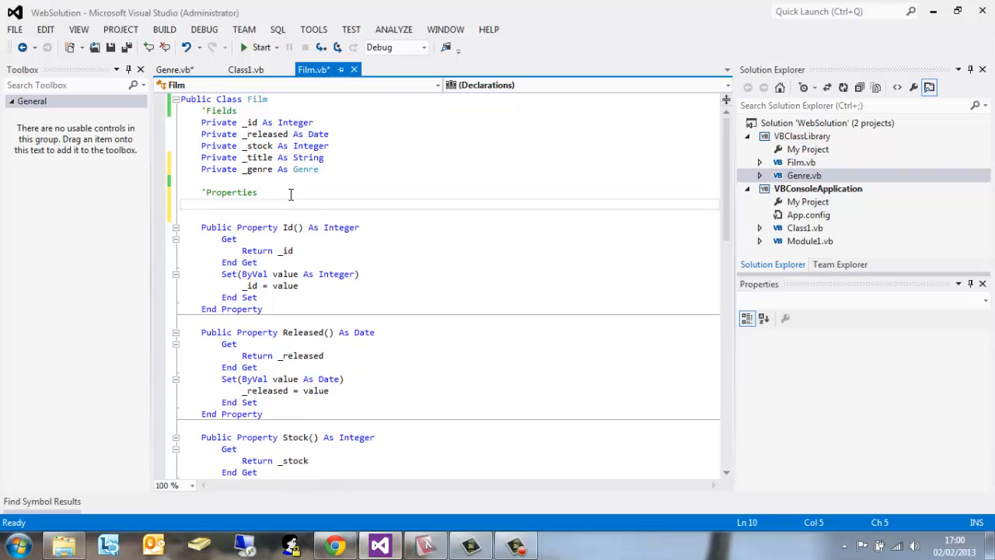
type("Public")
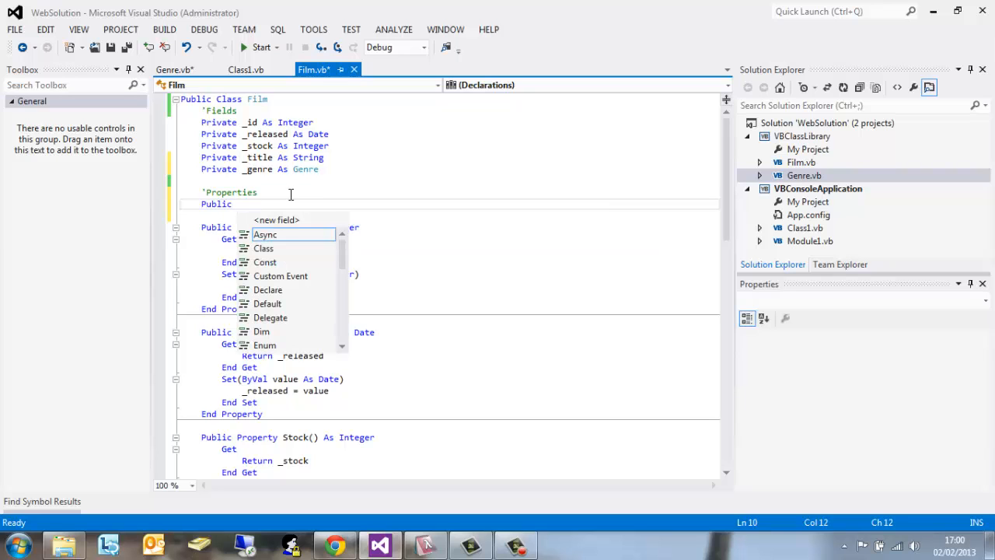
type("Property Genre() As Genre")
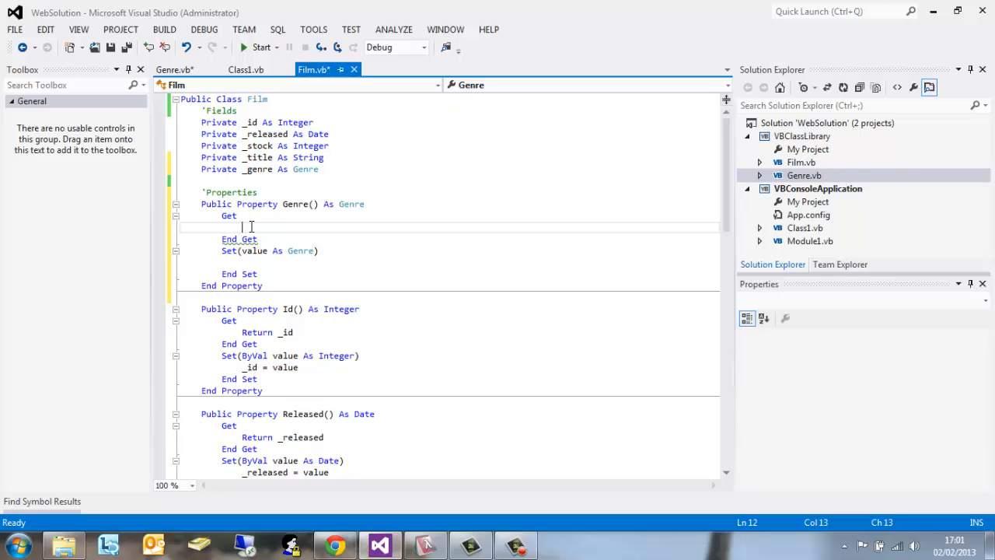
type("Return")
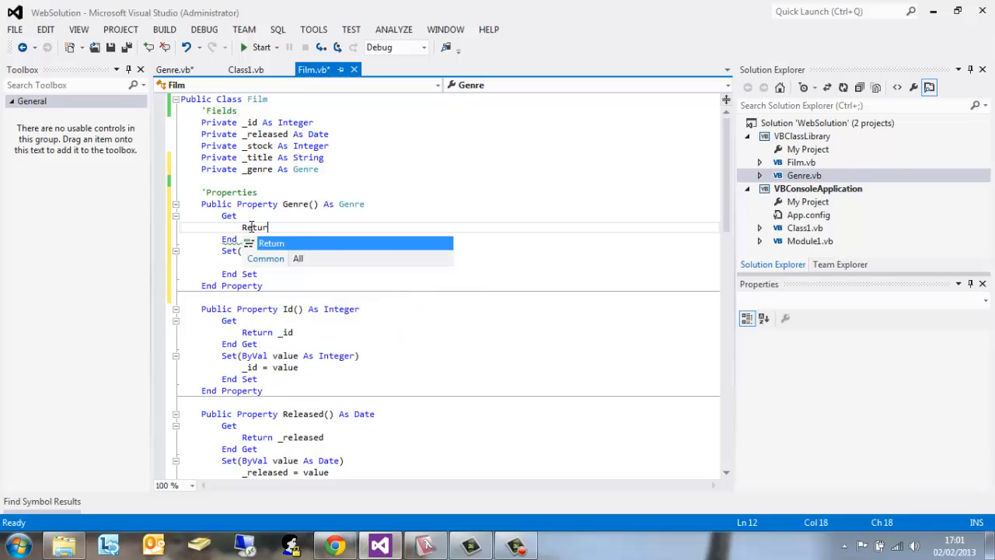
type("_genre")
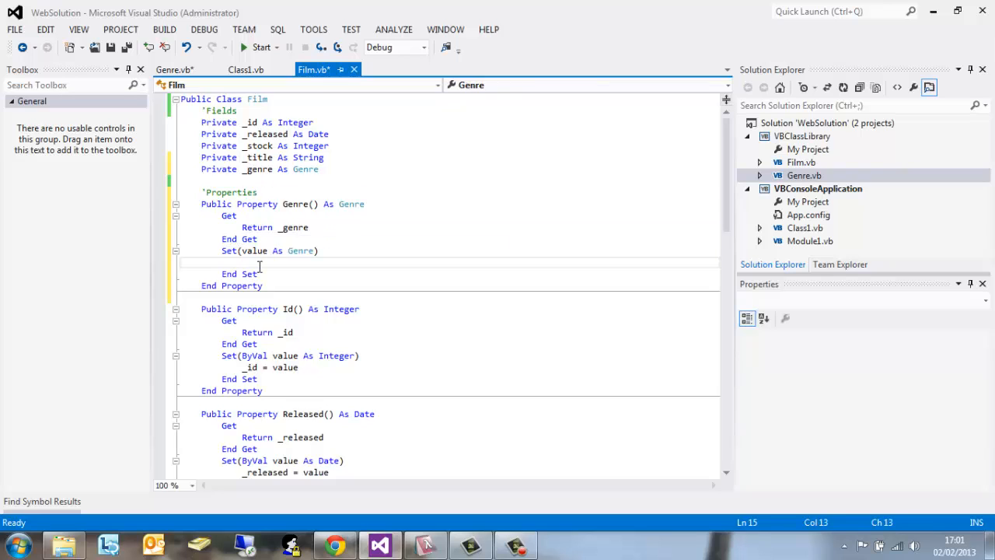
type("_genre")
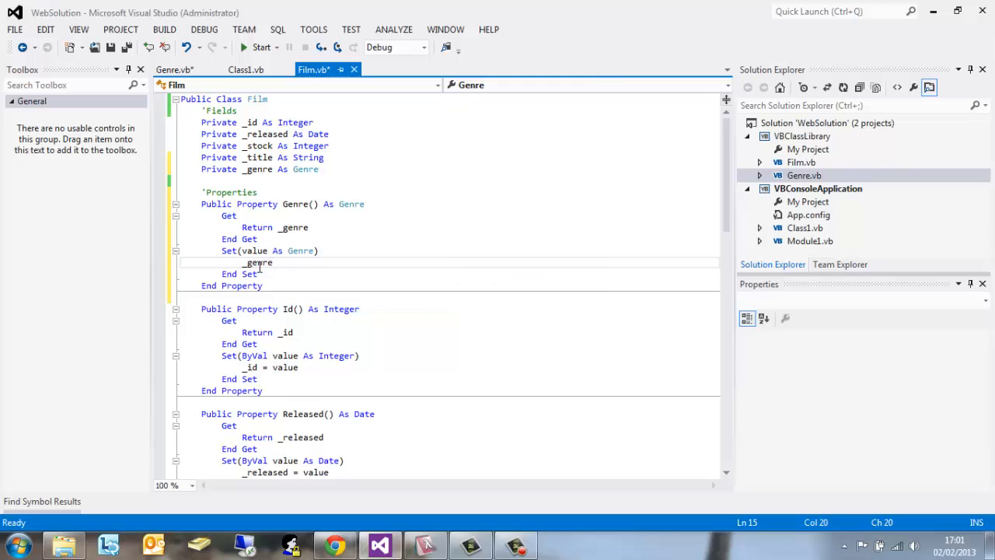